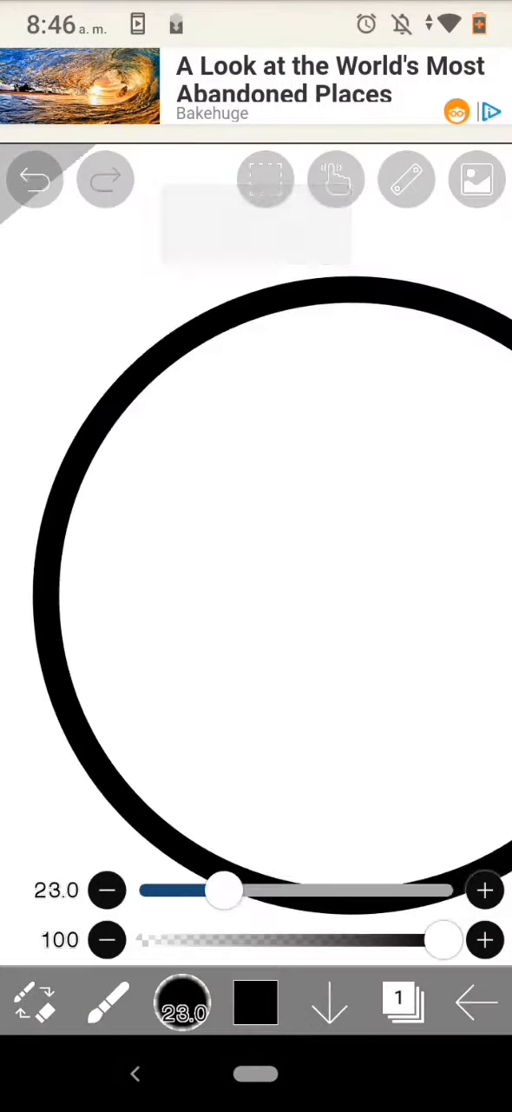
- Zoom in and draw a curved lid line and filled black oval eye at brush size 23
{"action": "left_click", "coordinate": [35, 178]}
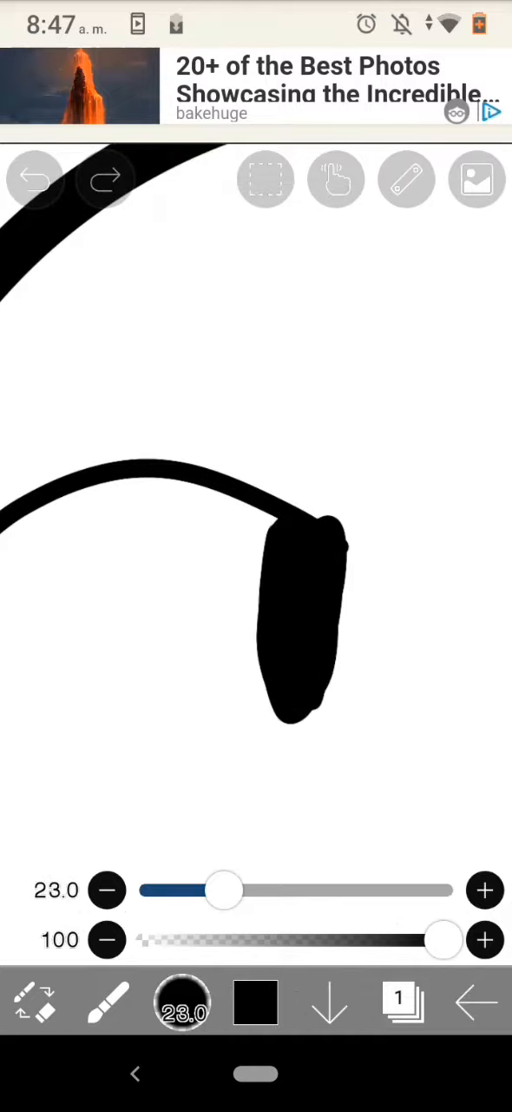
- Draw the second eye, then at brush size 10.4 add two brows and an open mouth
{"action": "left_click", "coordinate": [35, 179]}
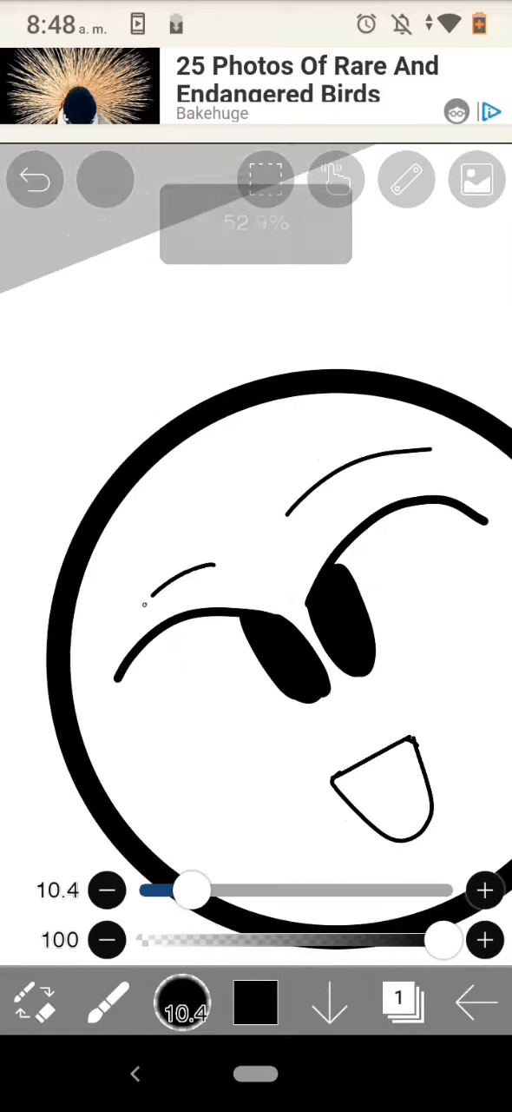
- Draw a tall tapering ear outline at brush size 57, undoing and redrawing a bad stroke
{"action": "left_click", "coordinate": [35, 179]}
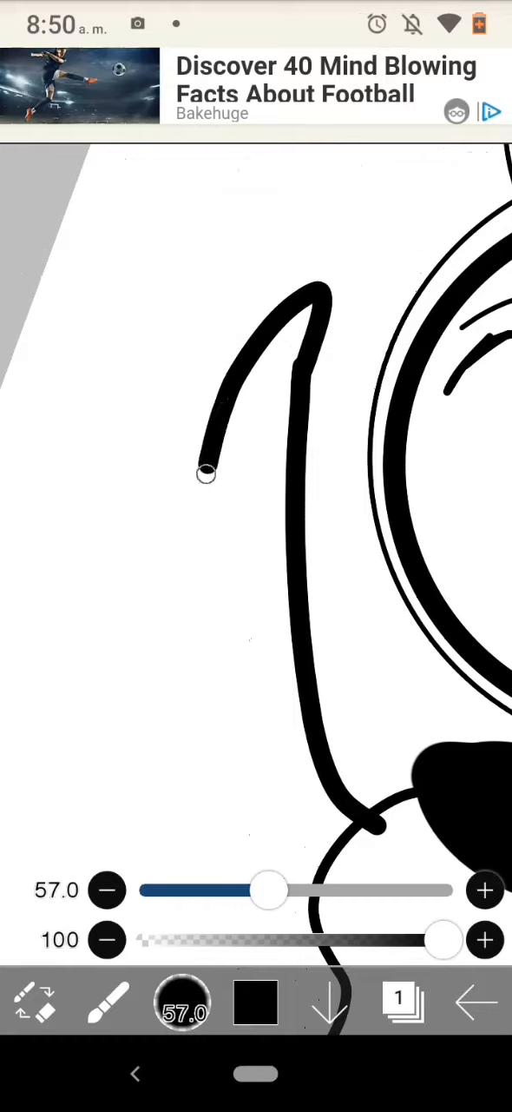
{"action": "left_click", "coordinate": [23, 994]}
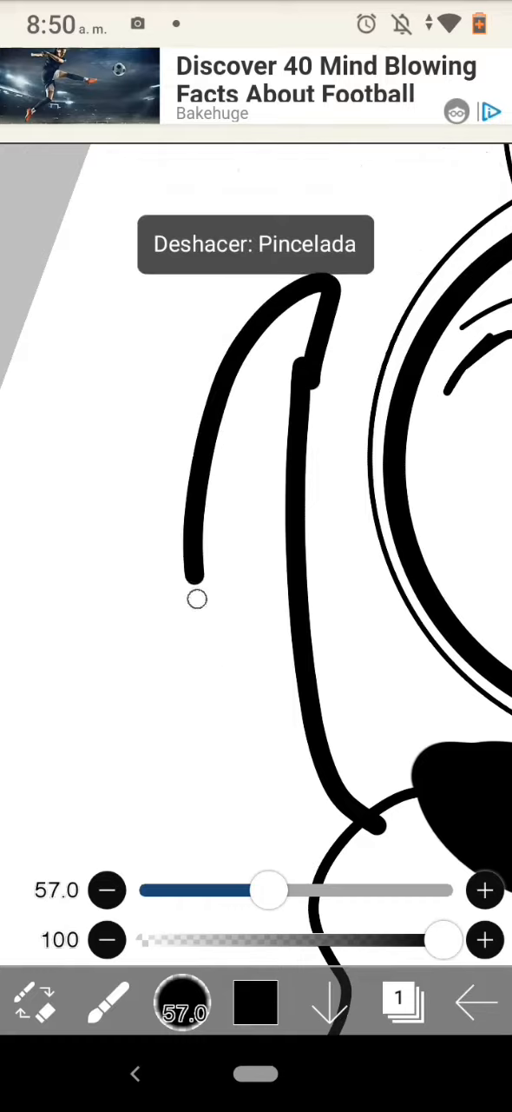
{"action": "left_click", "coordinate": [34, 179]}
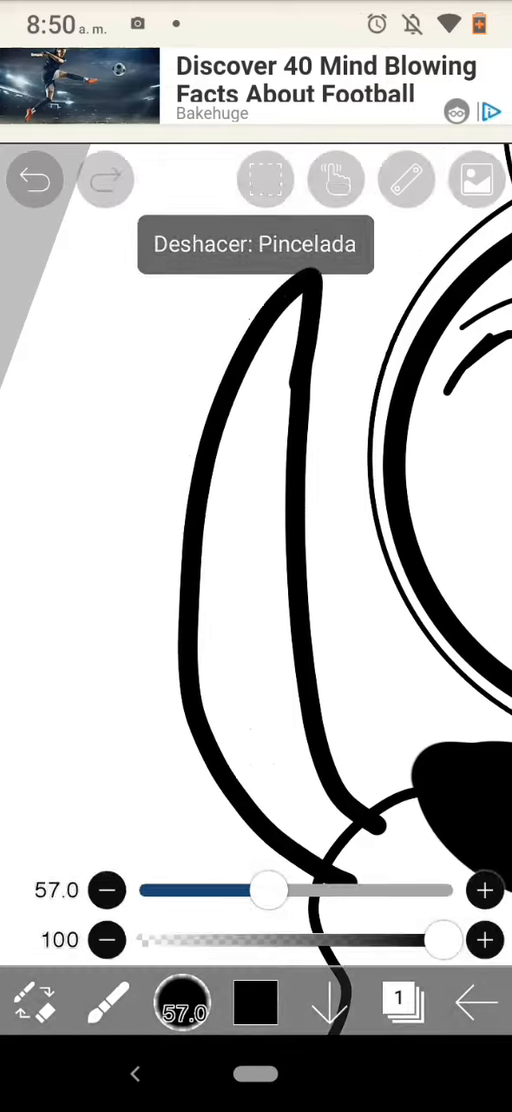